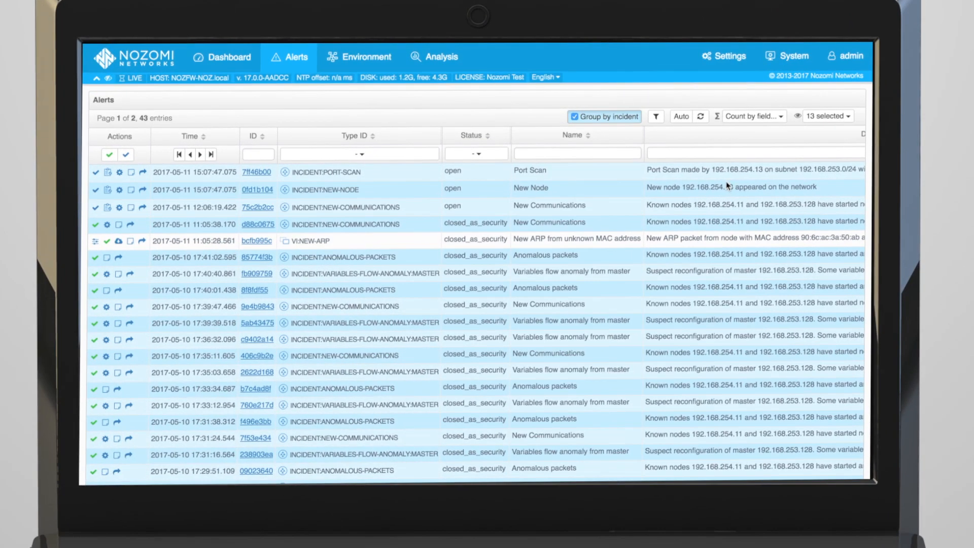
{"action": "mouse_move", "coordinate": [743, 169]}
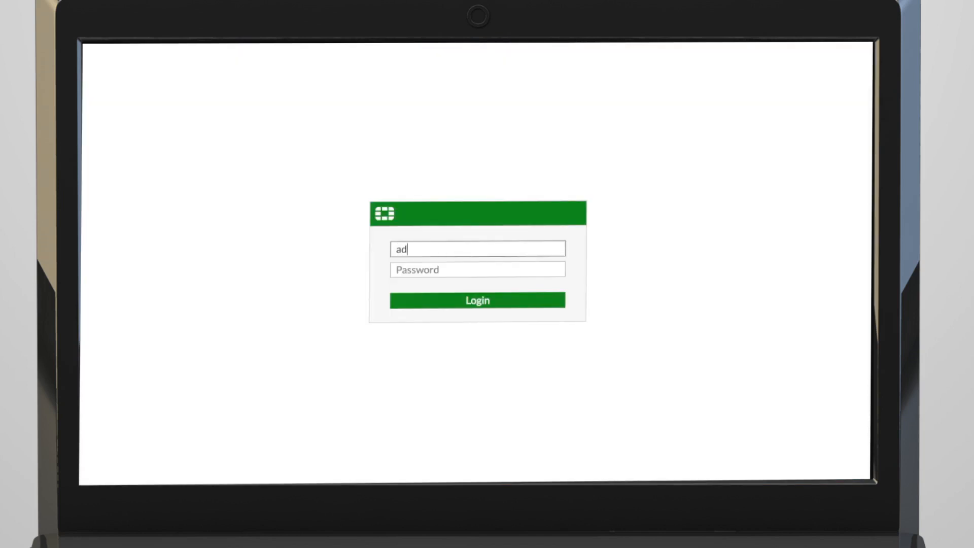
- Sign in to the FortiGate web console as the administrator
{"action": "left_click", "coordinate": [477, 299]}
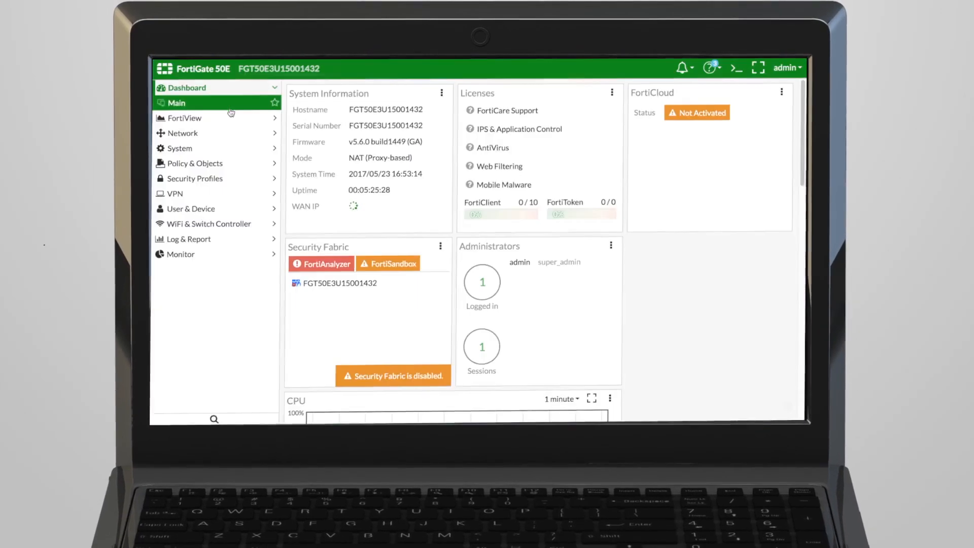
- Show the IPv4 Policy list under Policy & Objects
{"action": "left_click", "coordinate": [194, 163]}
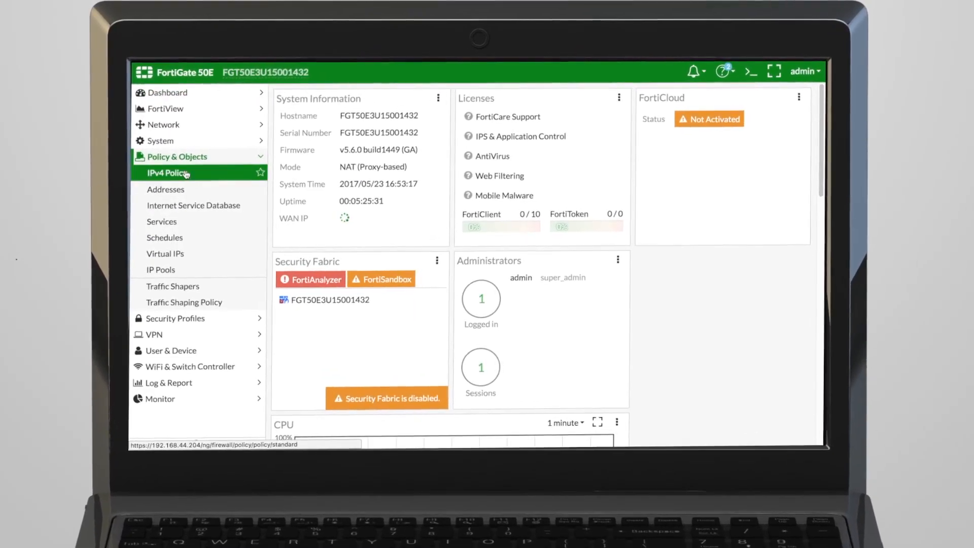
{"action": "left_click", "coordinate": [167, 174]}
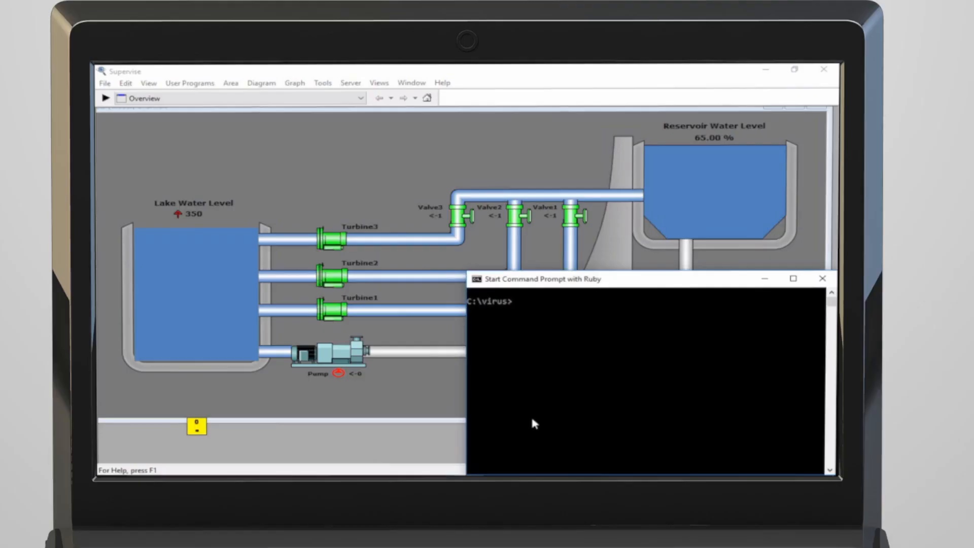
- Run the attack script with 'ruby virus.rb 192.168.253.128' against the PLC
{"action": "type", "text": "ruby virus.rb 192.168.253.128"}
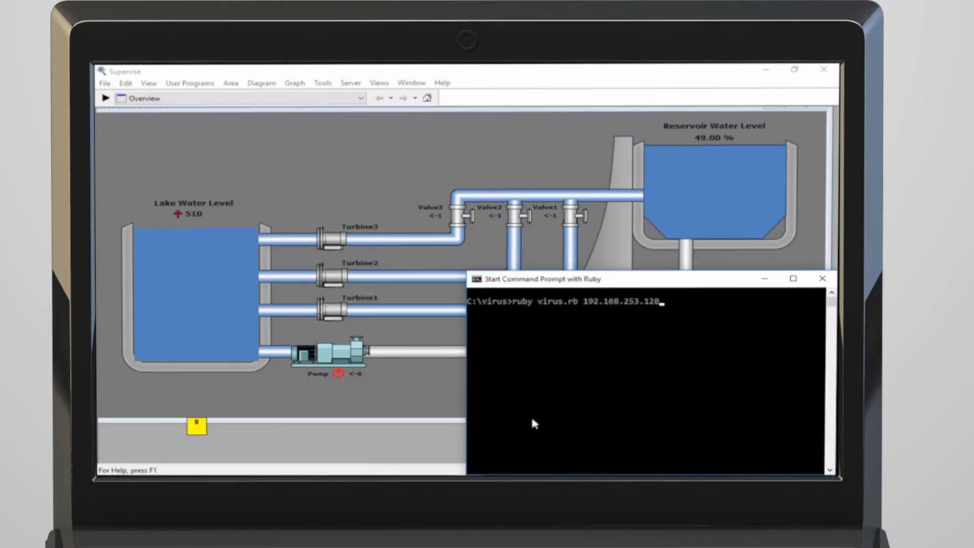
{"action": "key", "text": "enter"}
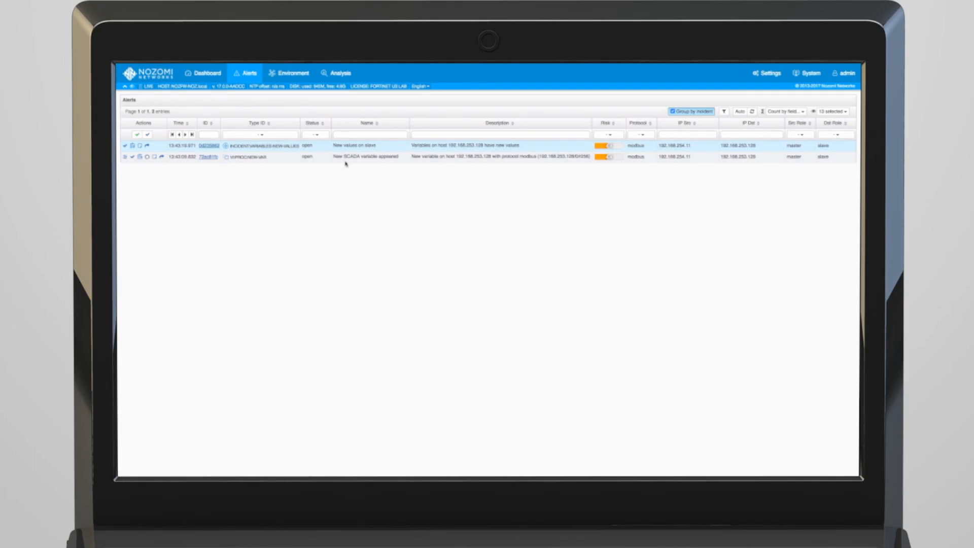
{"action": "mouse_move", "coordinate": [347, 159]}
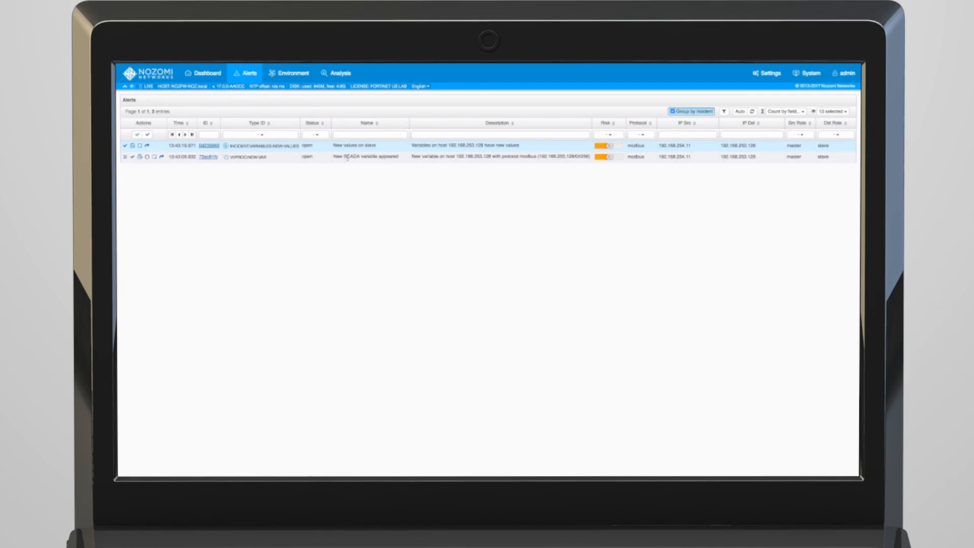
{"action": "mouse_move", "coordinate": [384, 207]}
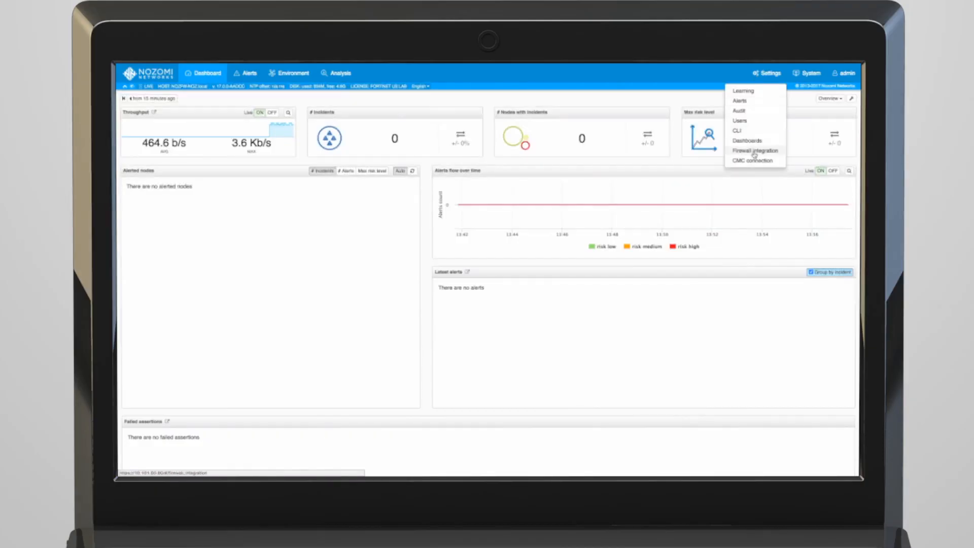
- Set firewall integration to host 10.10.1.88, user admin, with links blocking on
{"action": "left_click", "coordinate": [754, 150]}
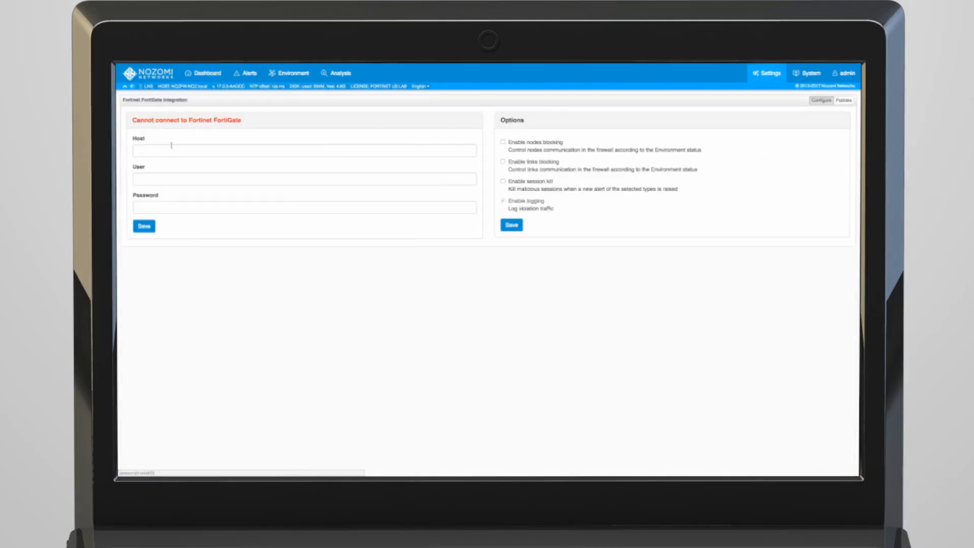
{"action": "type", "text": "10.10.1.88"}
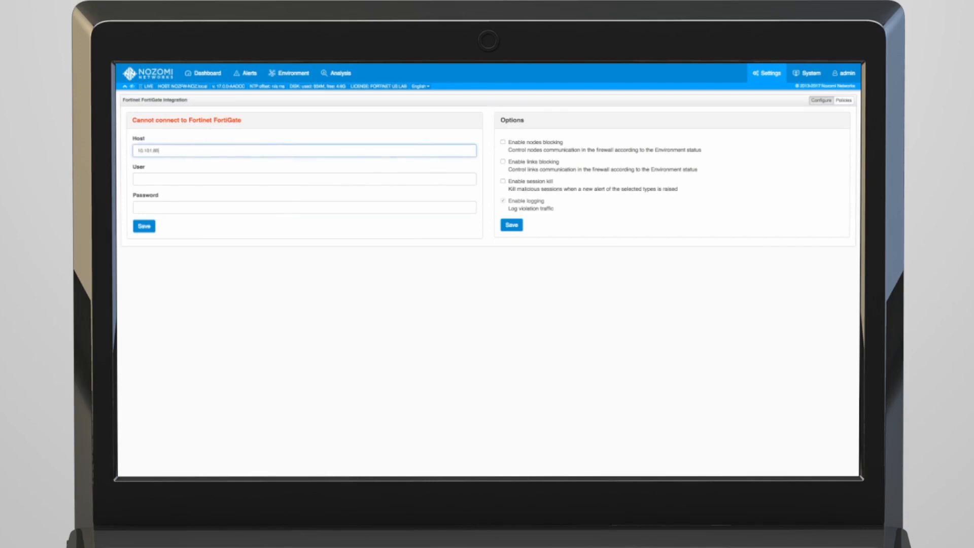
{"action": "type", "text": "admin"}
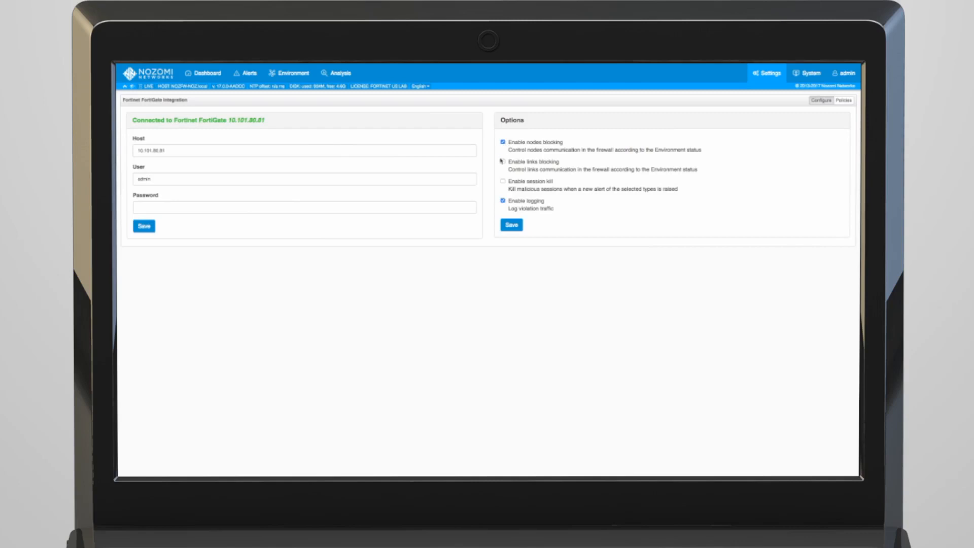
{"action": "left_click", "coordinate": [502, 181]}
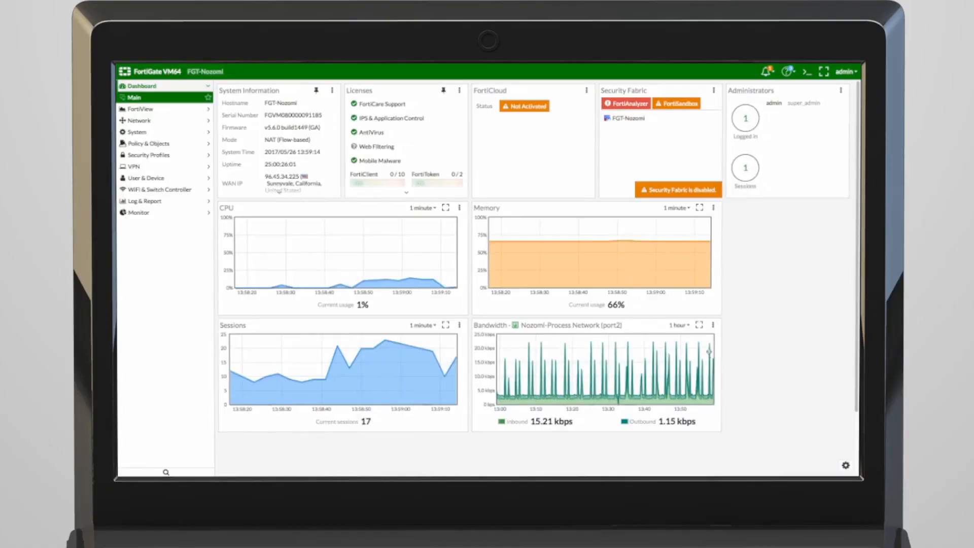
- View the Forward Traffic log and open details of the newest MODBUS entry
{"action": "left_click", "coordinate": [144, 201]}
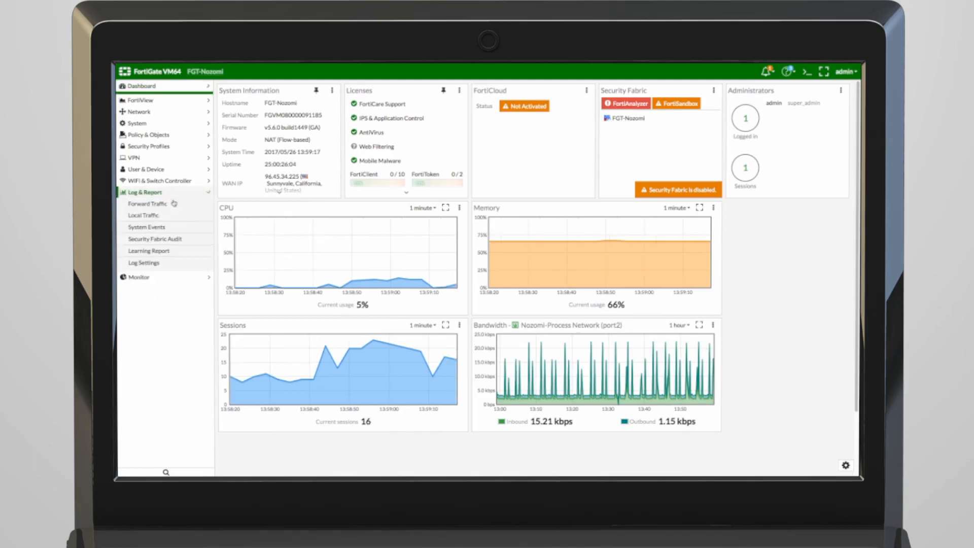
{"action": "left_click", "coordinate": [146, 204]}
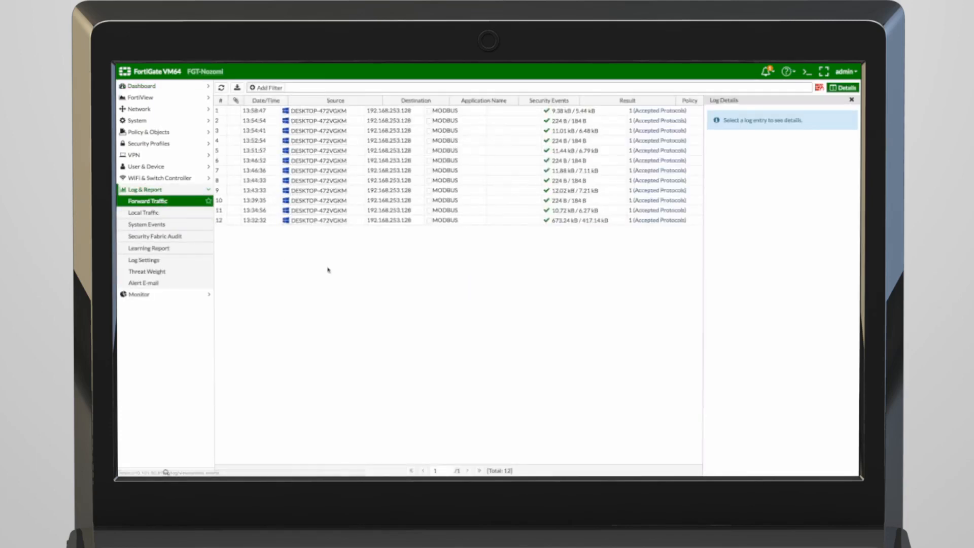
{"action": "left_click", "coordinate": [337, 111]}
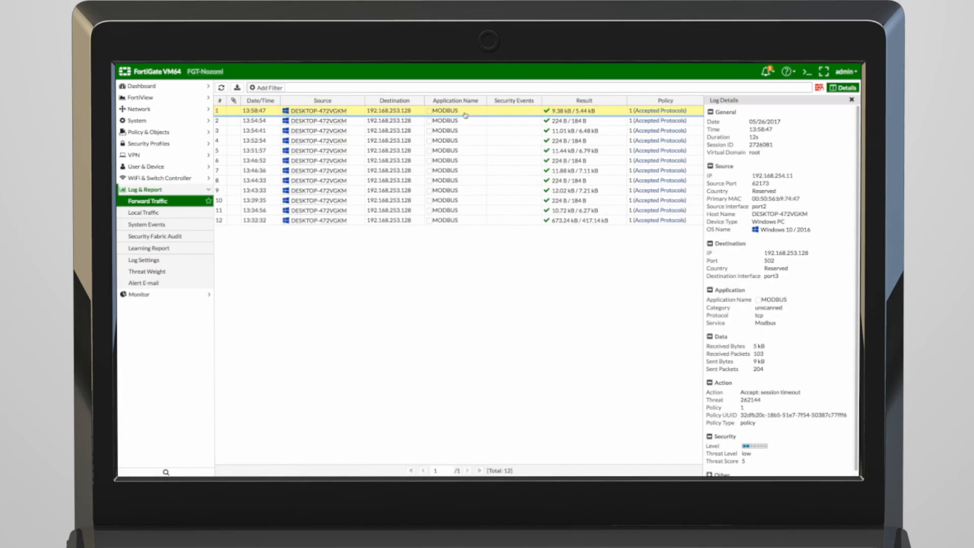